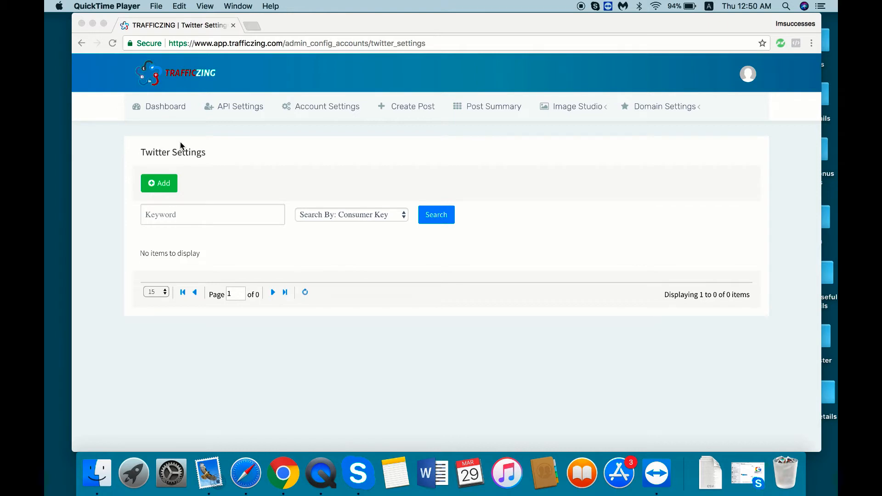
{"action": "mouse_move", "coordinate": [281, 138]}
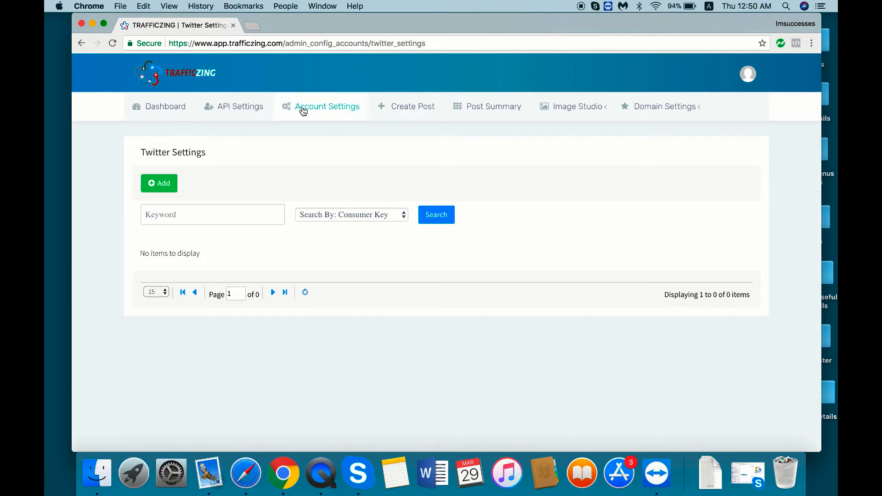
From the dashboard, open API Settings > Twitter Settings and start a new Twitter configuration
{"action": "left_click", "coordinate": [165, 106]}
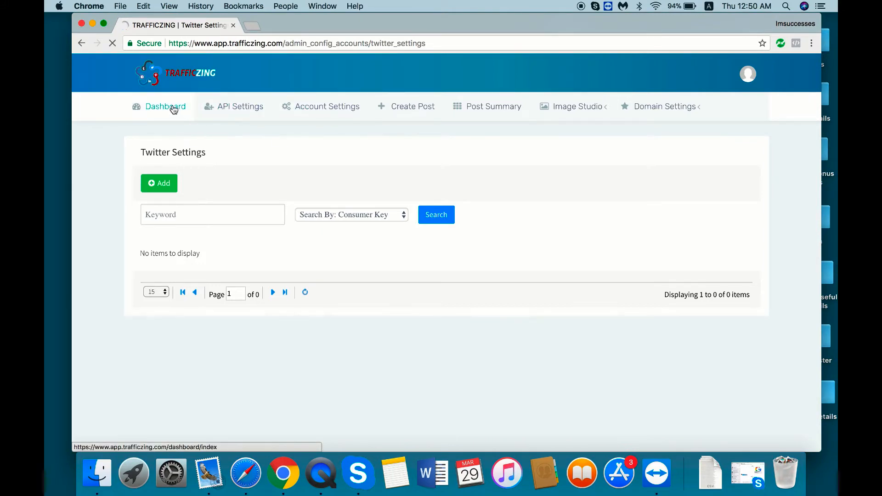
{"action": "left_click", "coordinate": [165, 107]}
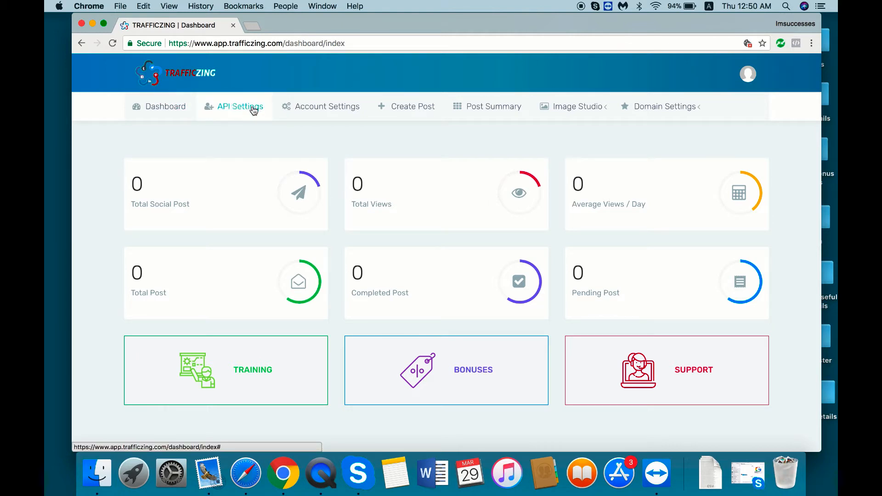
{"action": "left_click", "coordinate": [240, 106]}
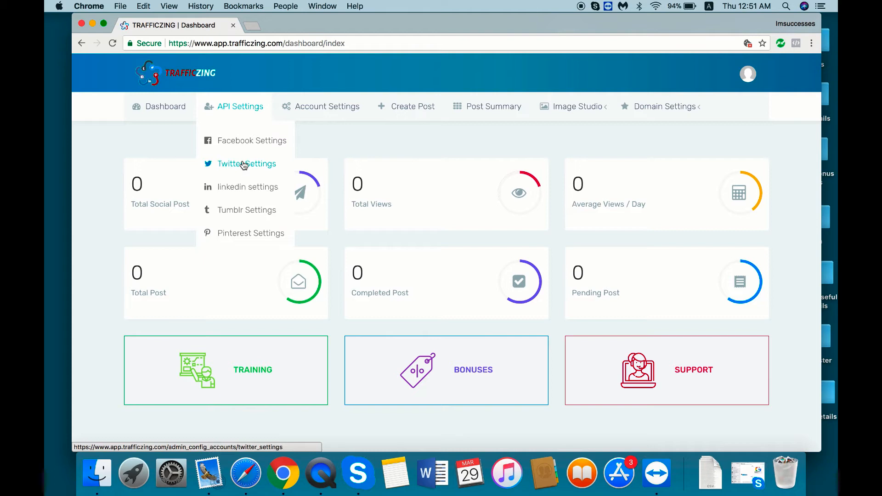
{"action": "left_click", "coordinate": [238, 164]}
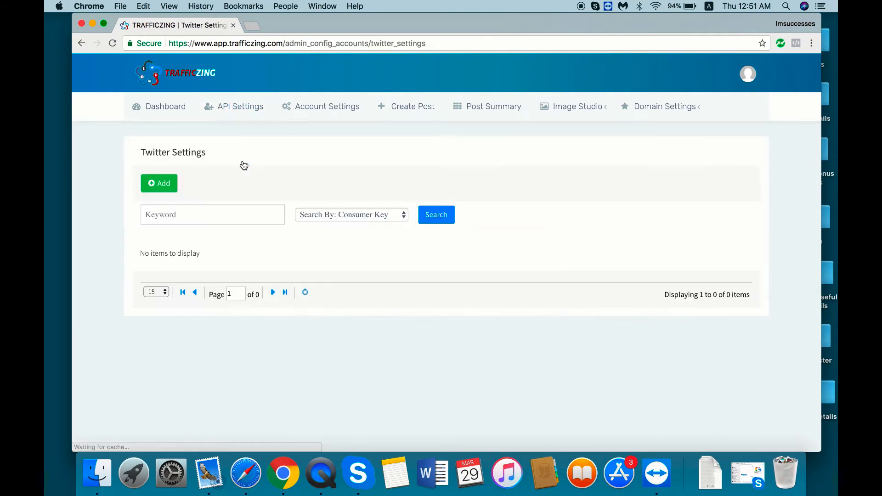
{"action": "left_click", "coordinate": [159, 183]}
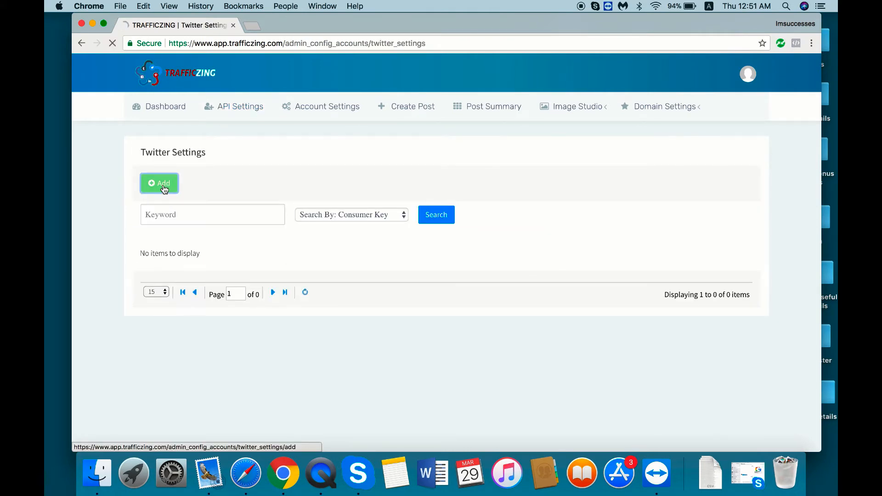
{"action": "left_click", "coordinate": [160, 183]}
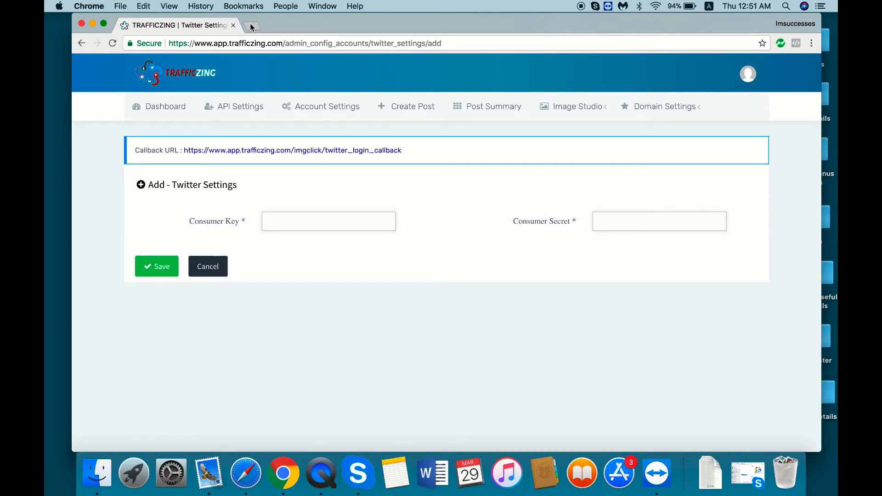
In a new tab, search Google for 'twitter', log in, and return to Trafficzing
{"action": "left_click", "coordinate": [251, 26]}
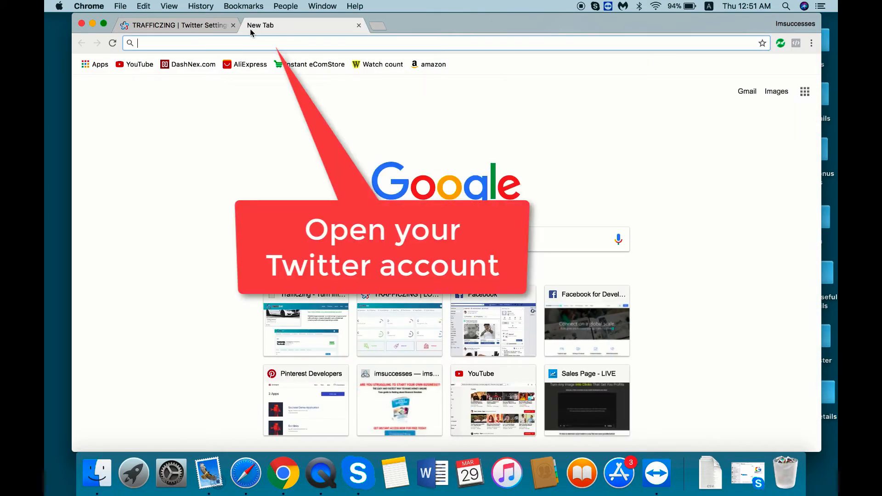
{"action": "type", "text": "twitter&oq=twitter&aqs=chrome.0.69i59j69i60l3j0j69i60.1745j0j7&sourceid=chrome&ie=UTF-8"}
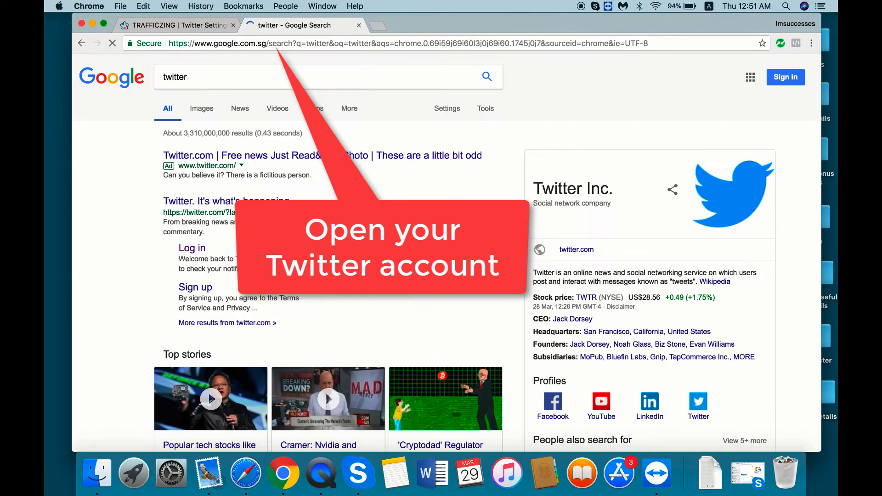
{"action": "left_click", "coordinate": [192, 247]}
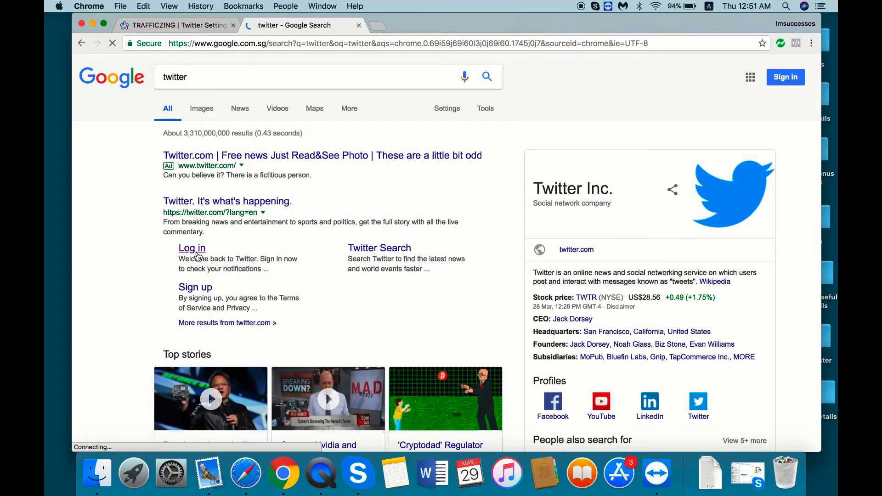
{"action": "left_click", "coordinate": [192, 248]}
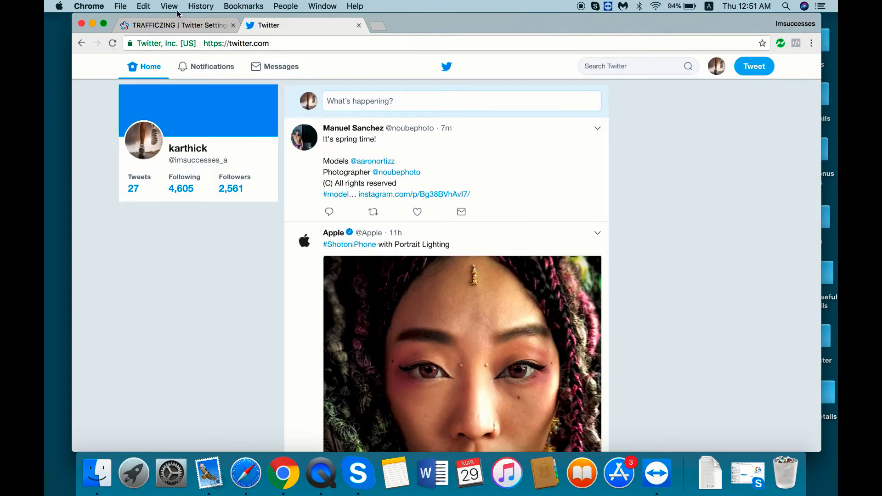
{"action": "left_click", "coordinate": [178, 25]}
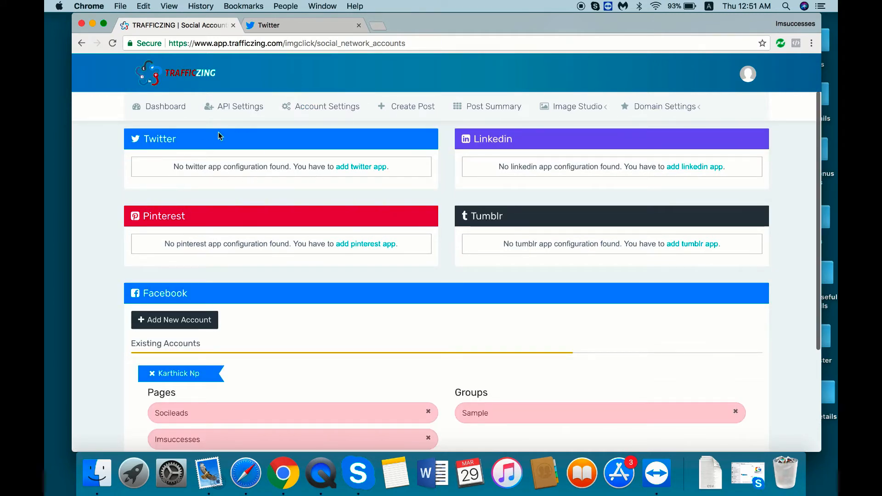
{"action": "mouse_move", "coordinate": [255, 116]}
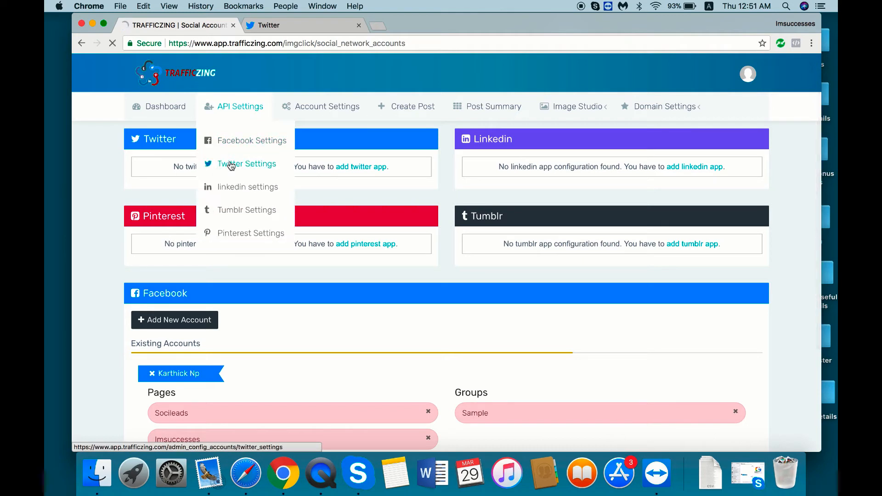
Reopen Twitter Settings and start adding a new Twitter app configuration
{"action": "left_click", "coordinate": [246, 164]}
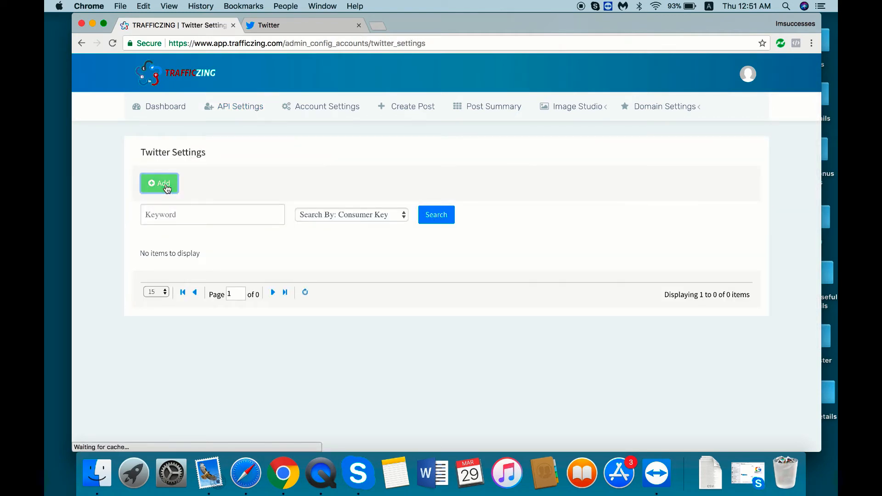
{"action": "left_click", "coordinate": [158, 184]}
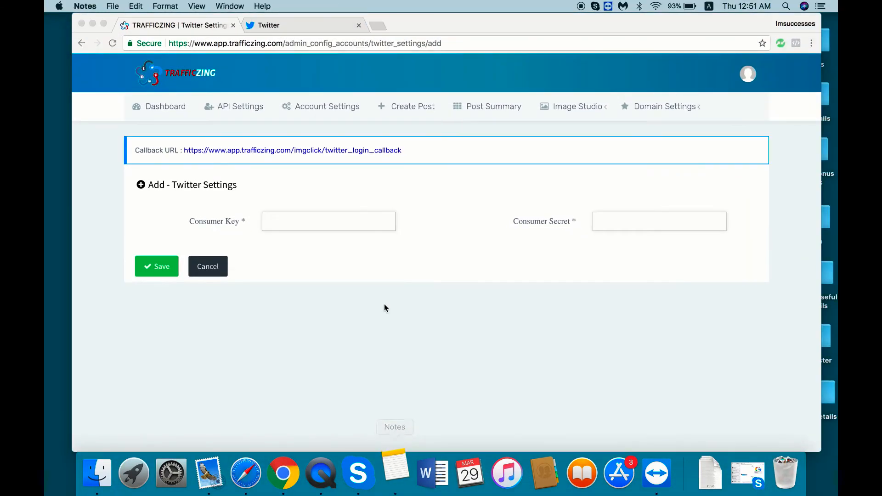
Open the apps.twitter.com link from the developer-links note in Notes
{"action": "left_click", "coordinate": [394, 473]}
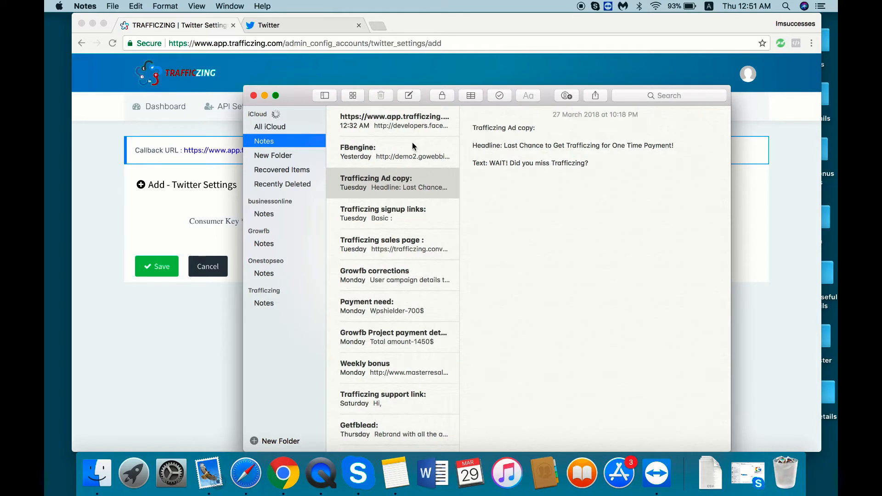
{"action": "left_click", "coordinate": [393, 120]}
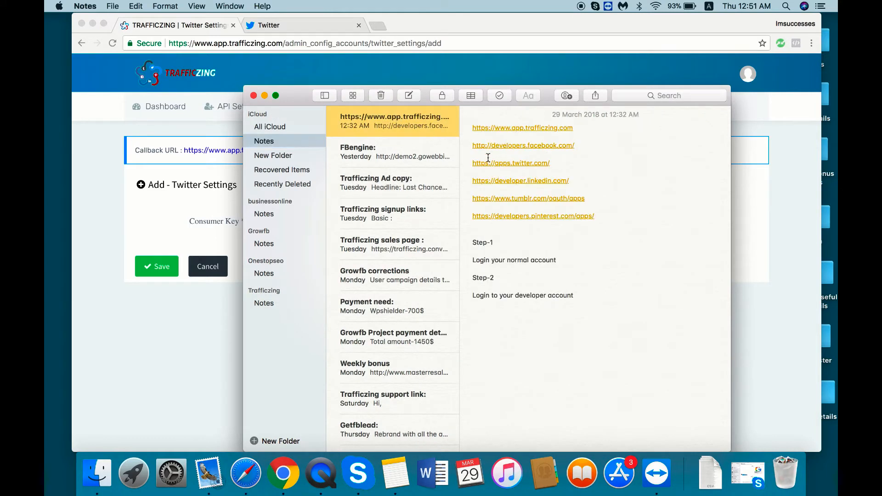
{"action": "double_click", "coordinate": [510, 163]}
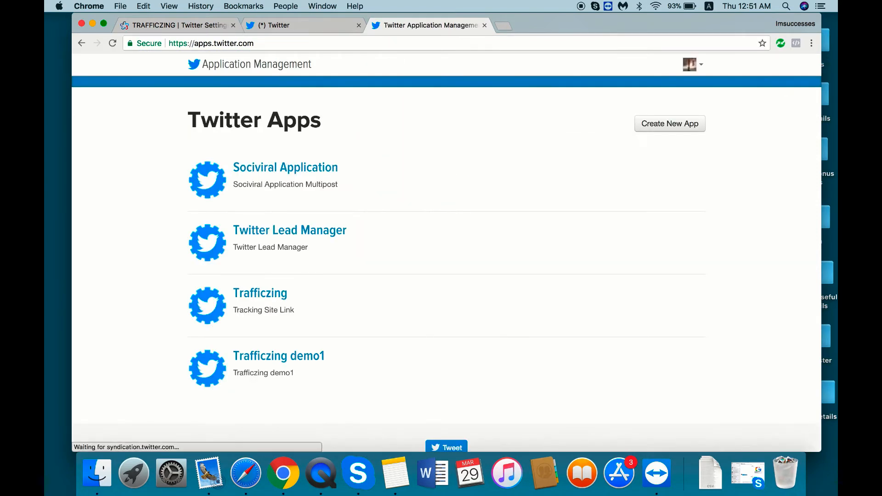
{"action": "mouse_move", "coordinate": [660, 130]}
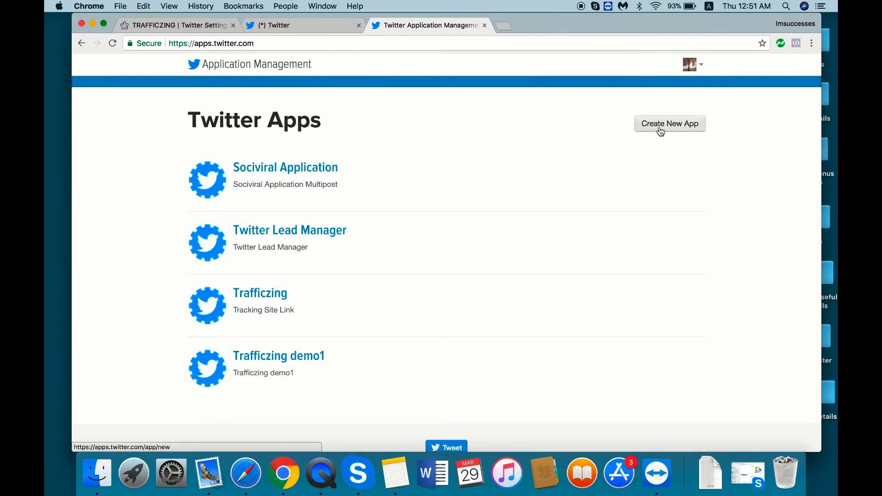
Start a new Twitter app and name it 'Trafficzing demo2'
{"action": "left_click", "coordinate": [669, 123]}
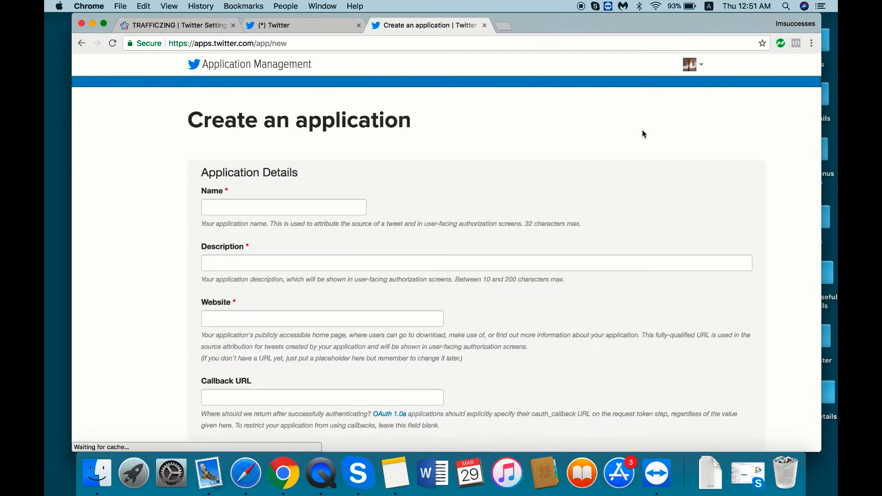
{"action": "left_click", "coordinate": [283, 207]}
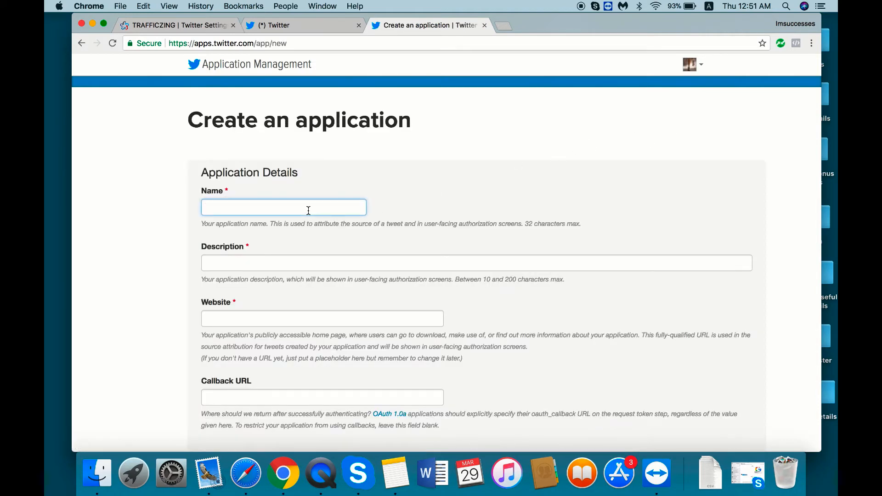
{"action": "type", "text": "Trafficzing demo1"}
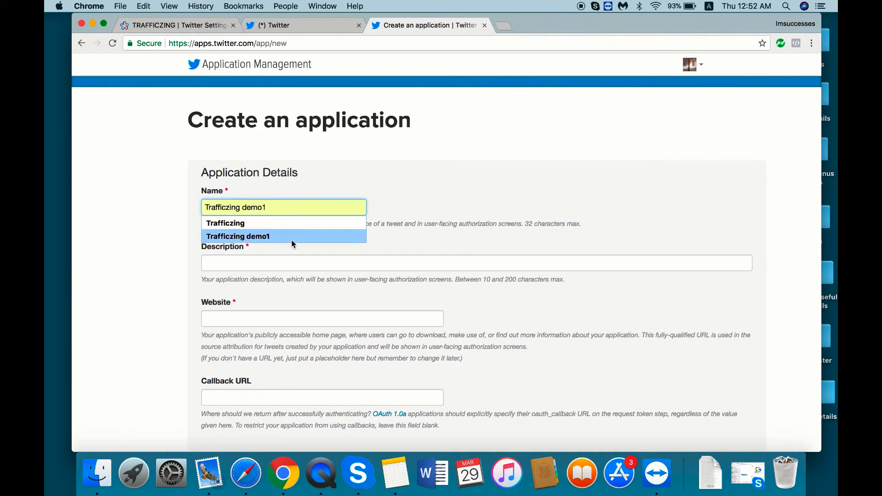
{"action": "key", "text": "backspace"}
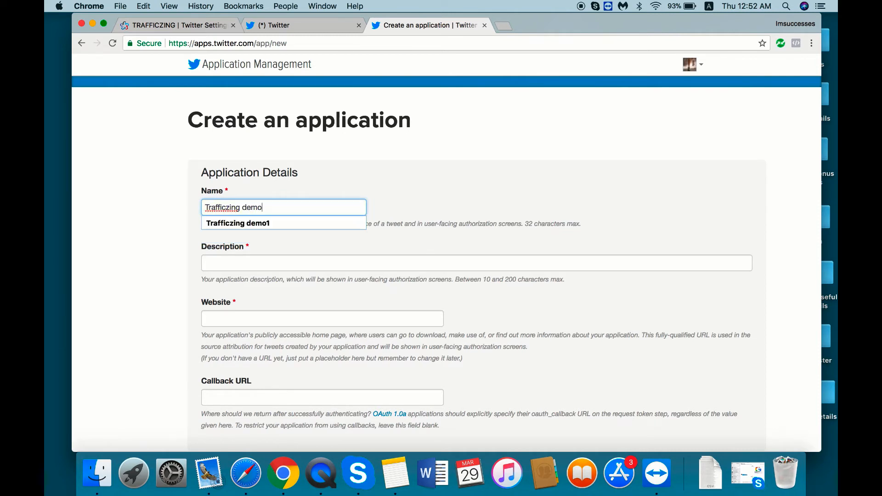
{"action": "type", "text": "2"}
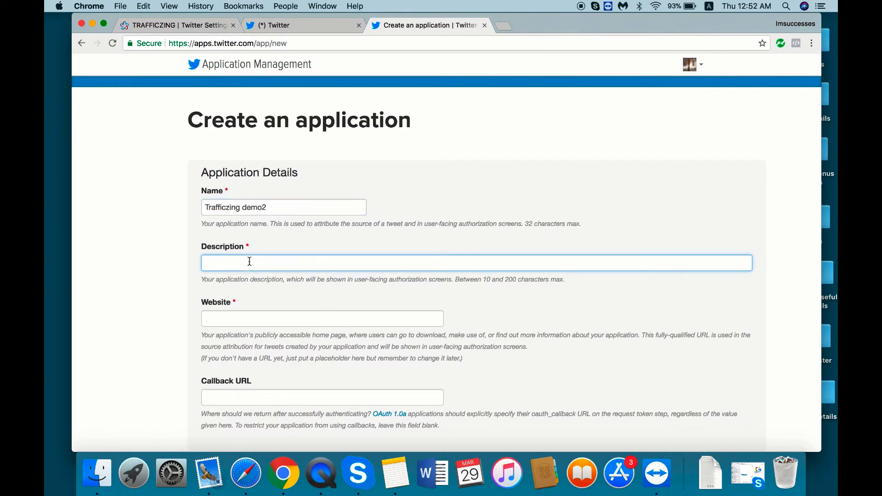
{"action": "type", "text": "Trafficzing demo1"}
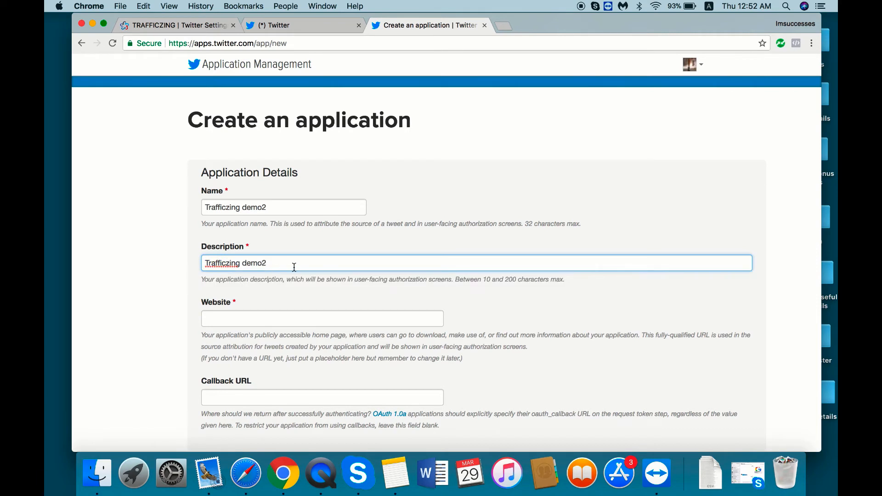
Fill in the Trafficzing website address and the callback URL from Trafficzing
{"action": "left_click", "coordinate": [322, 318]}
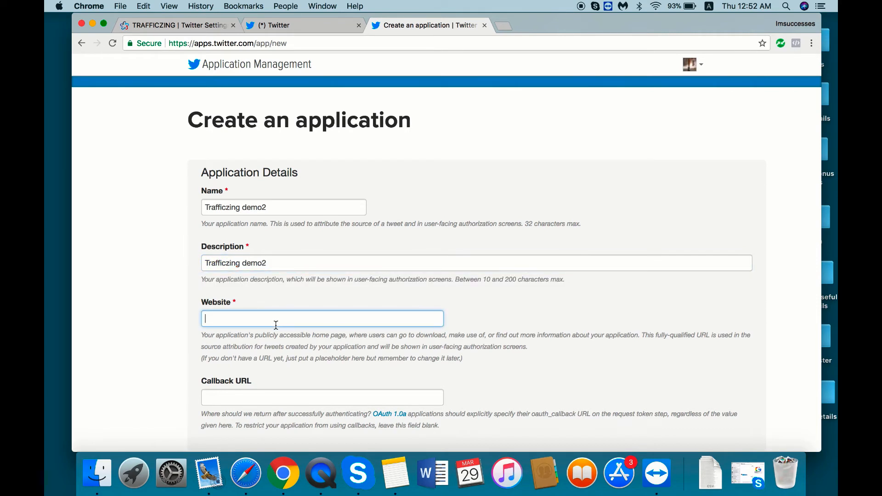
{"action": "type", "text": "htt"}
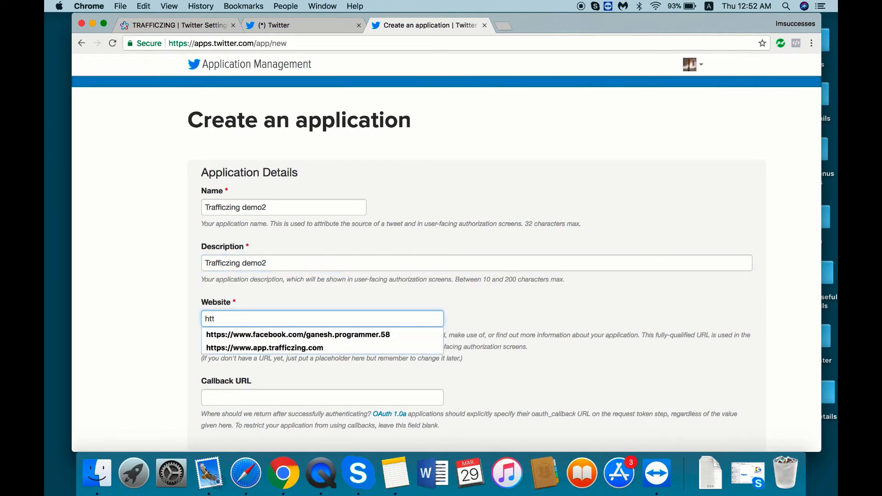
{"action": "left_click", "coordinate": [265, 348]}
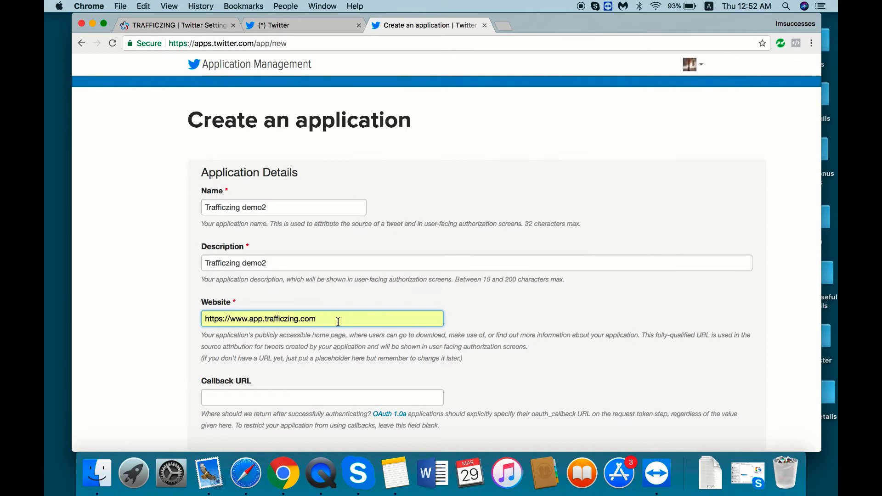
{"action": "left_click", "coordinate": [321, 397]}
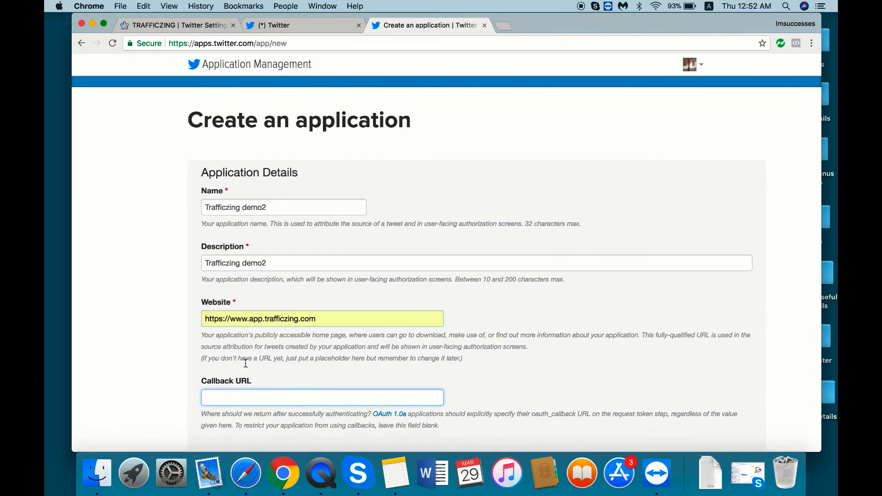
{"action": "left_click", "coordinate": [180, 25]}
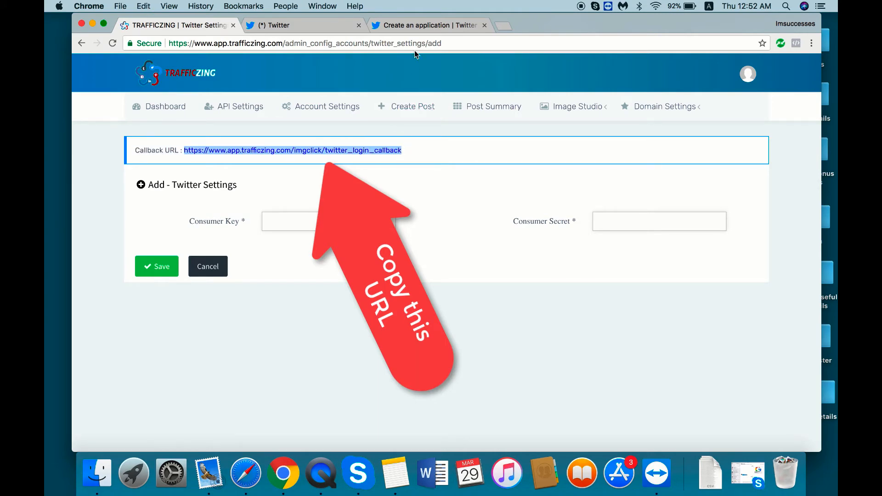
{"action": "left_click", "coordinate": [424, 25]}
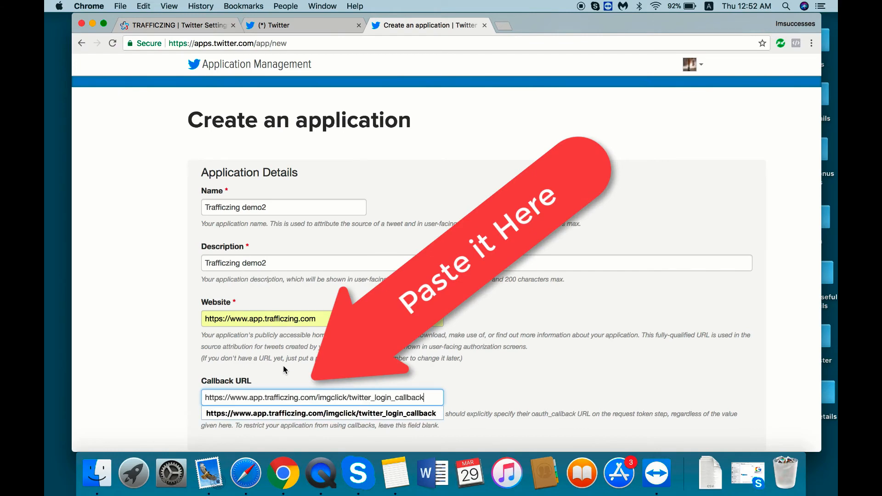
Accept the Developer Agreement and create the Twitter application
{"action": "scroll", "scroll_direction": "down", "scroll_amount": 3}
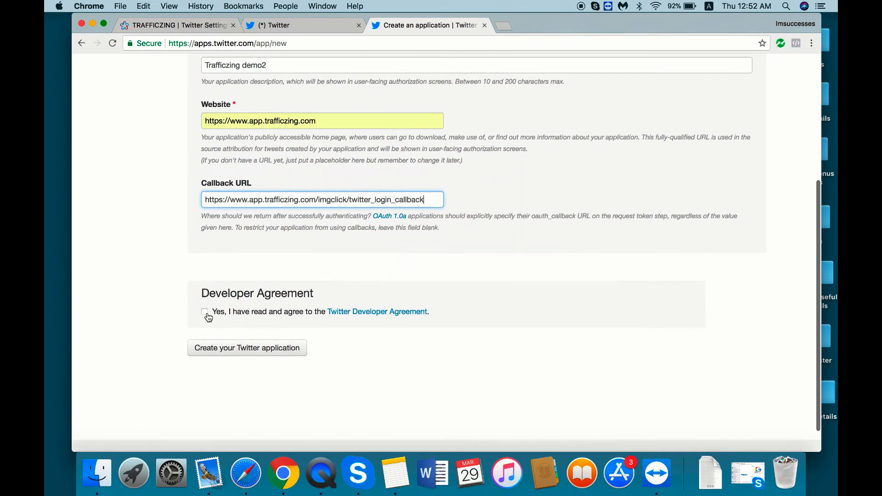
{"action": "left_click", "coordinate": [204, 311]}
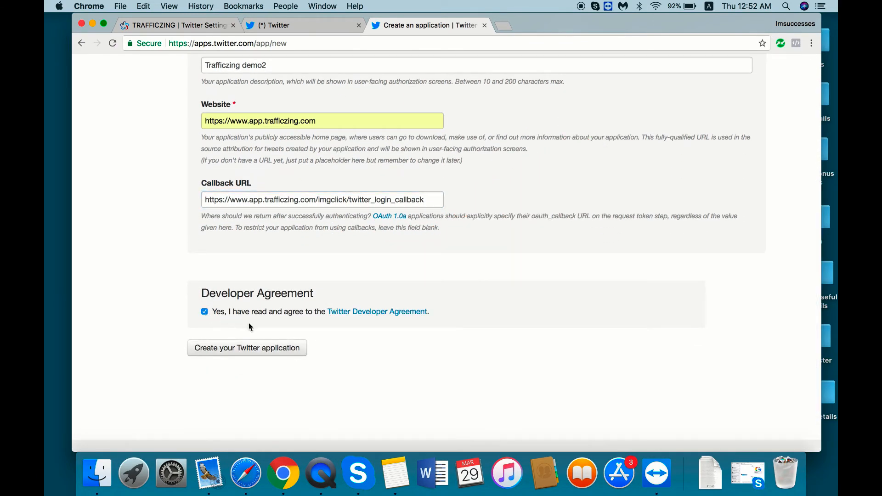
{"action": "mouse_move", "coordinate": [313, 319]}
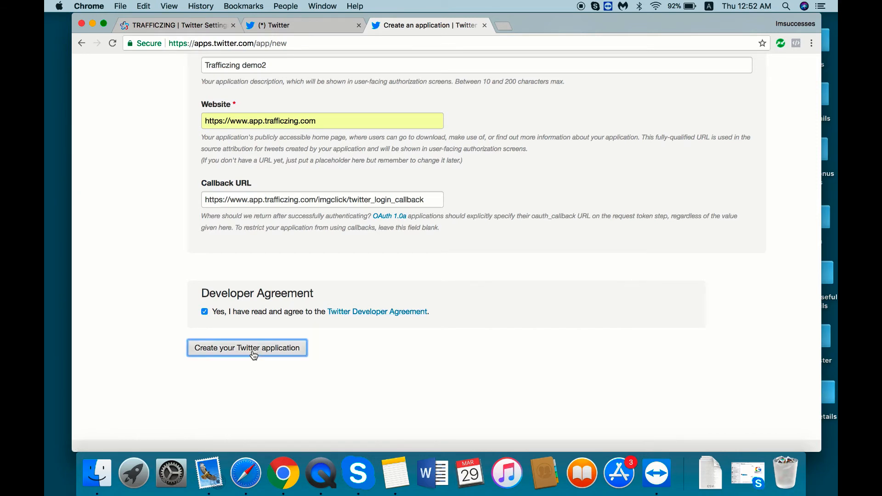
{"action": "left_click", "coordinate": [247, 348]}
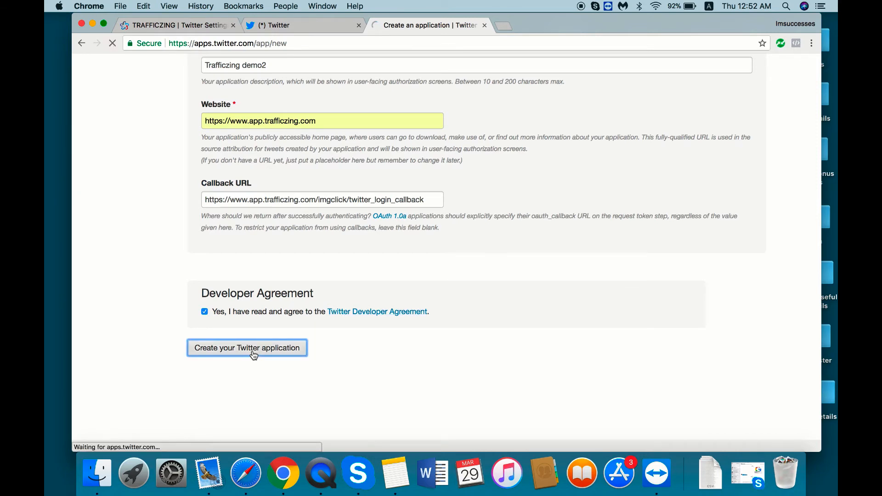
{"action": "left_click", "coordinate": [247, 347]}
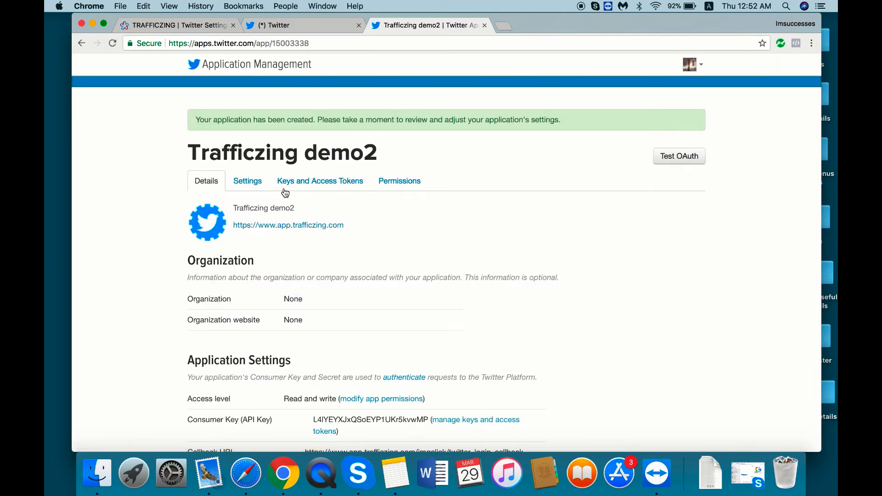
Open Trafficzing demo2's Keys and Access Tokens and select the Consumer Key
{"action": "scroll", "scroll_direction": "down", "scroll_amount": 3}
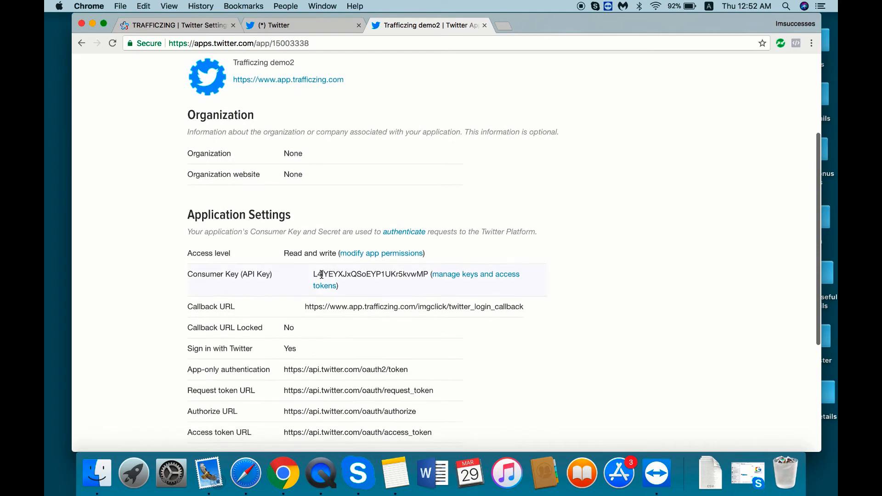
{"action": "scroll", "scroll_direction": "up", "scroll_amount": 3}
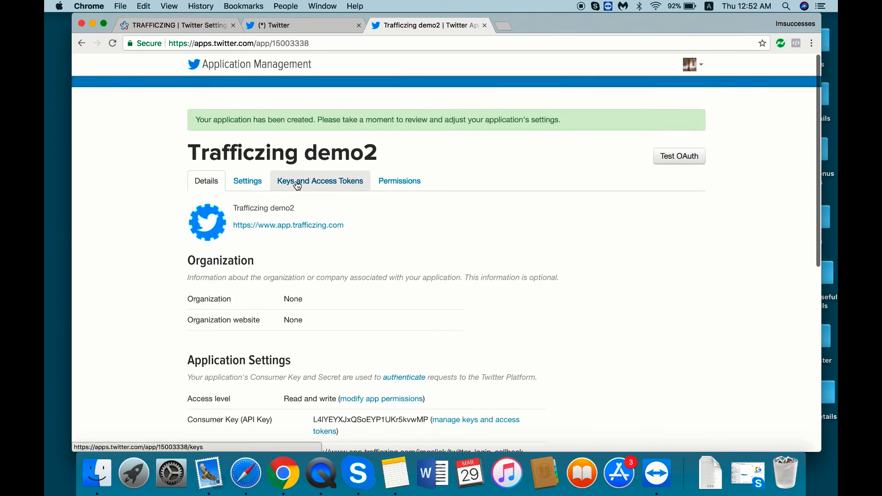
{"action": "left_click", "coordinate": [320, 180]}
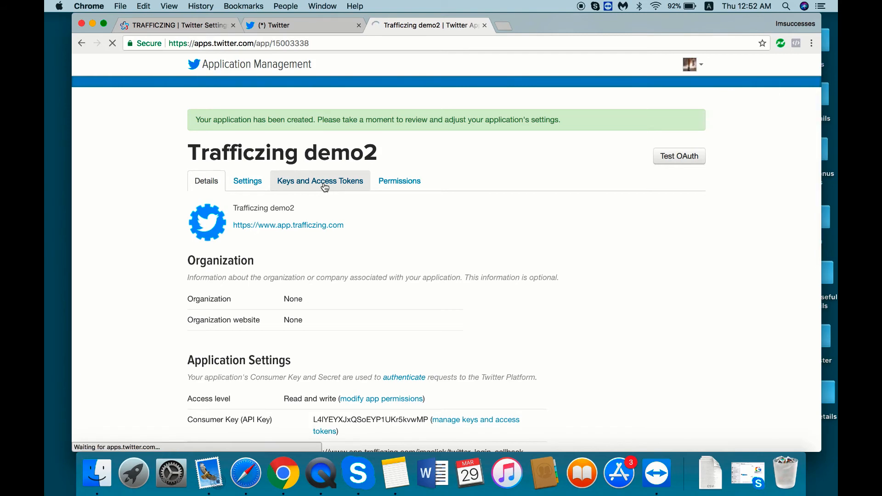
{"action": "left_click", "coordinate": [319, 181]}
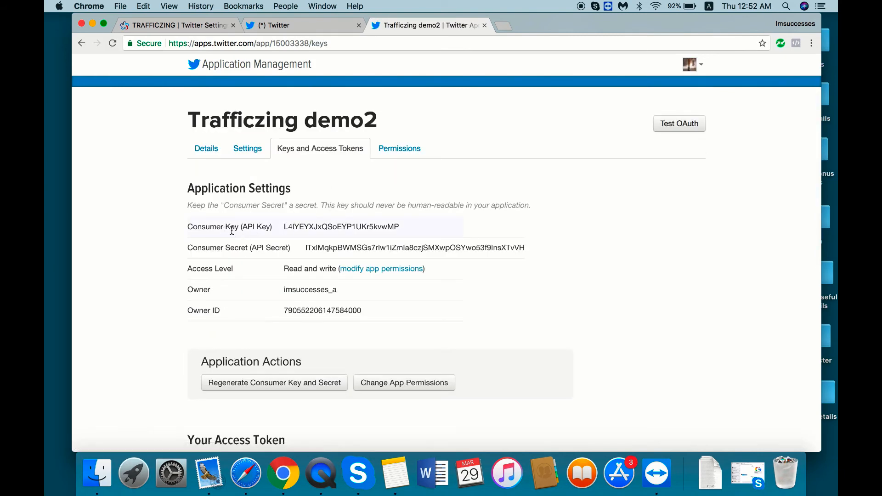
{"action": "left_click", "coordinate": [175, 24]}
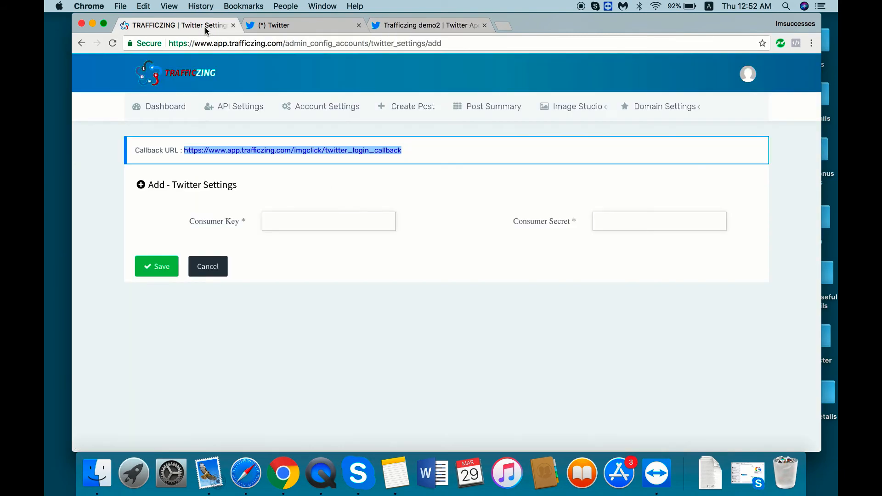
{"action": "mouse_move", "coordinate": [209, 230]}
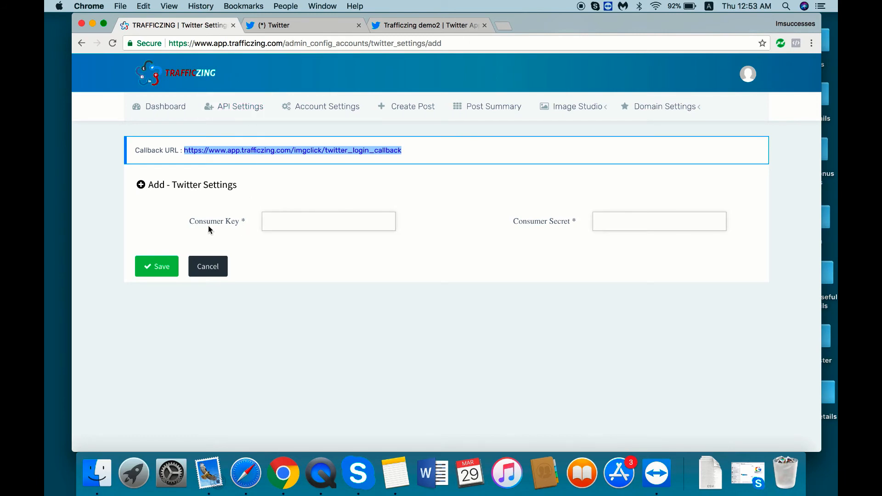
{"action": "mouse_move", "coordinate": [572, 233]}
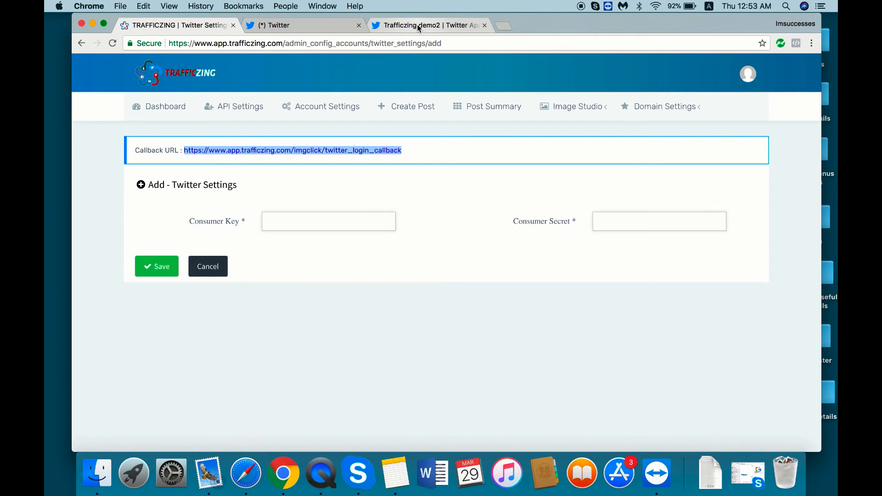
{"action": "left_click", "coordinate": [428, 24]}
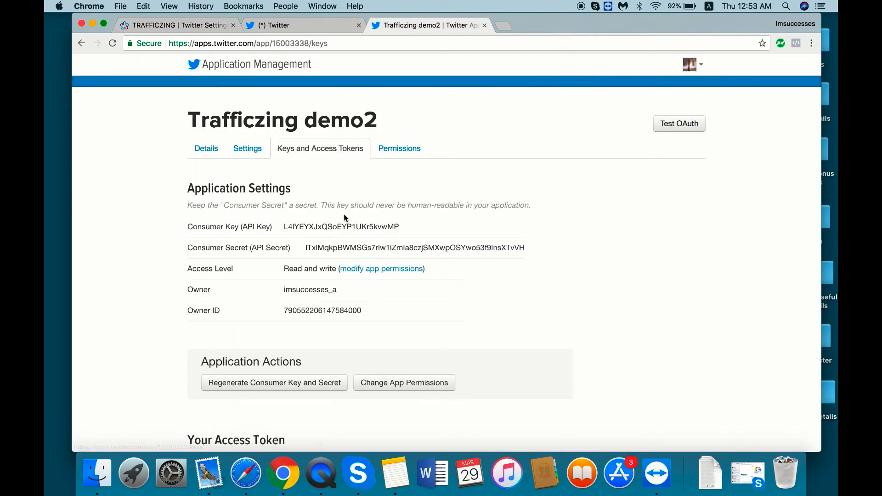
{"action": "double_click", "coordinate": [341, 226]}
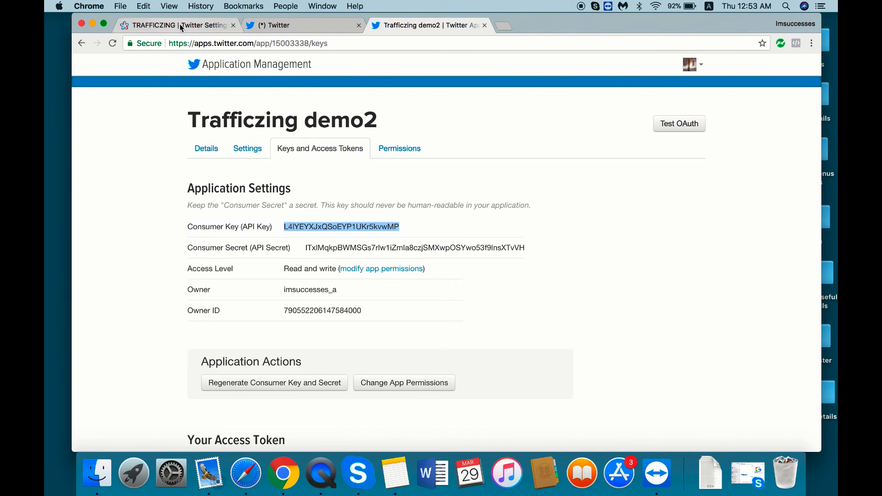
{"action": "left_click", "coordinate": [180, 24]}
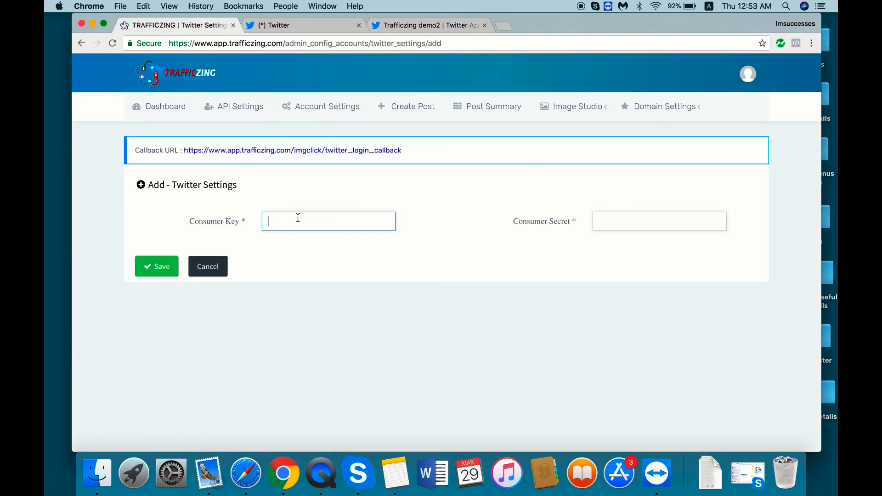
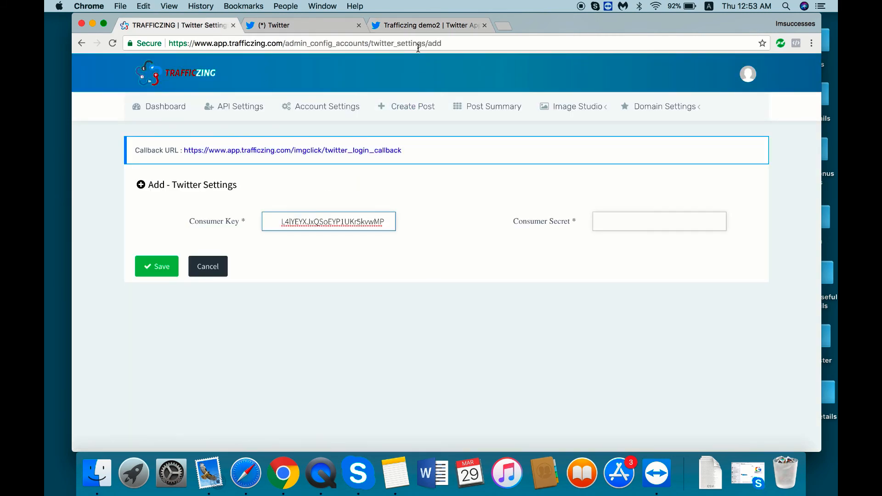
{"action": "left_click", "coordinate": [428, 25]}
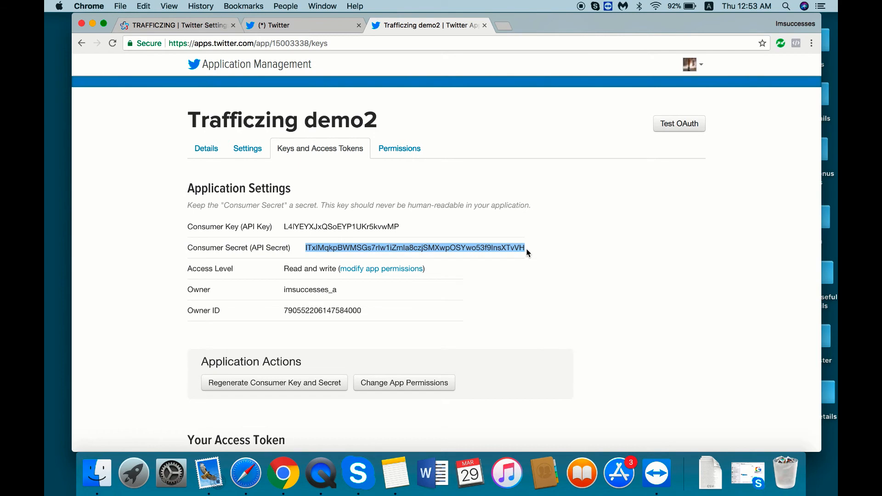
{"action": "left_click", "coordinate": [179, 25]}
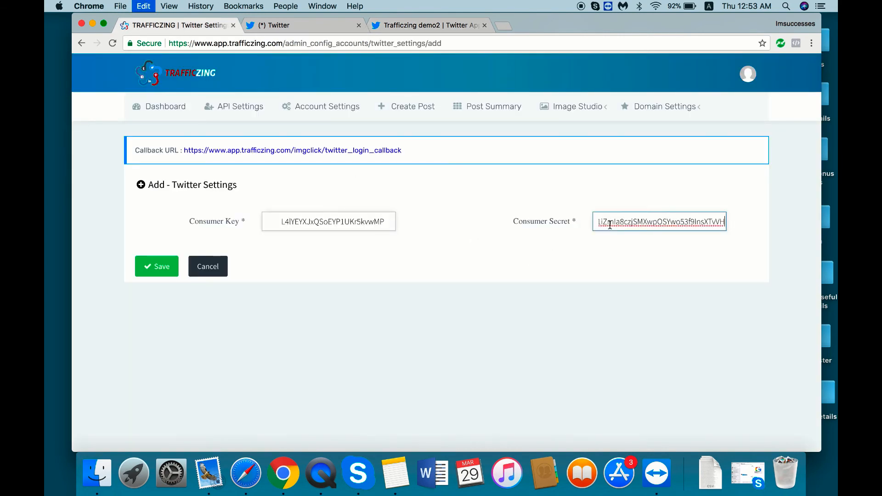
{"action": "left_click", "coordinate": [156, 266]}
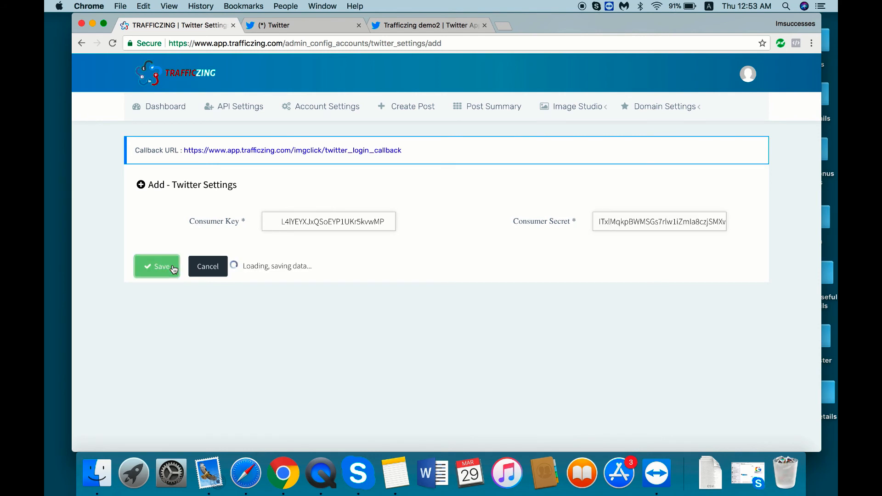
{"action": "left_click", "coordinate": [157, 265]}
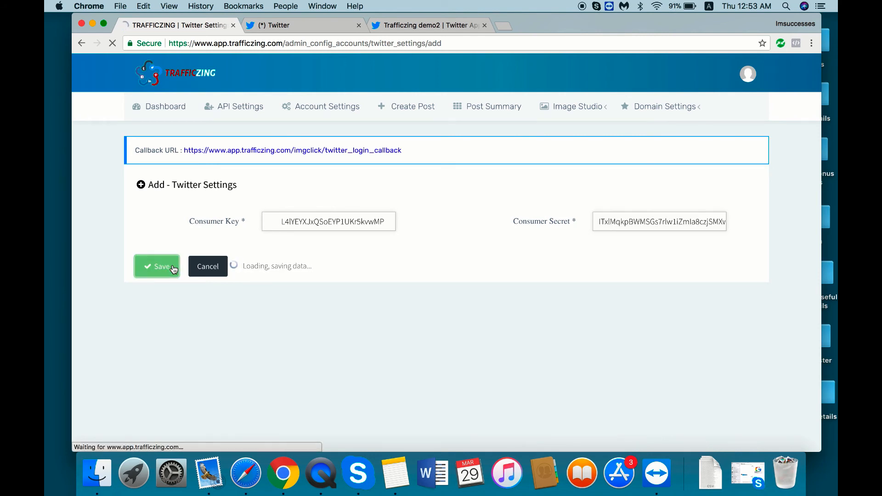
{"action": "left_click", "coordinate": [157, 266]}
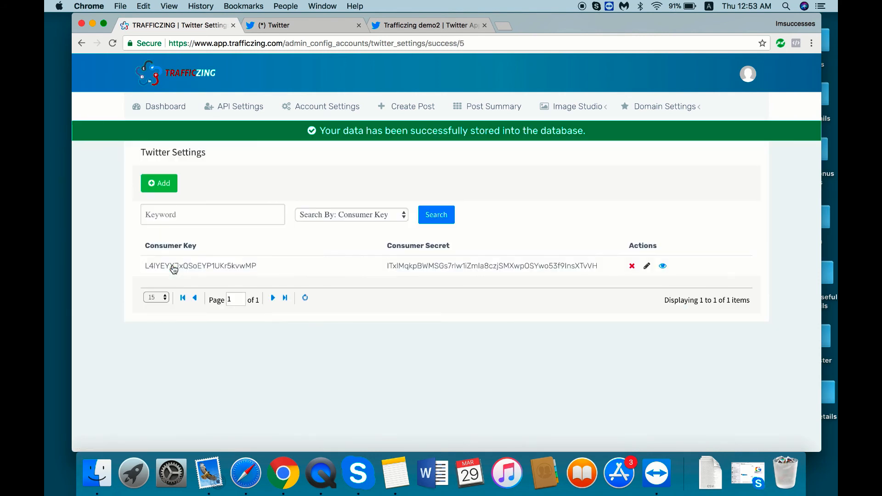
{"action": "mouse_move", "coordinate": [328, 106]}
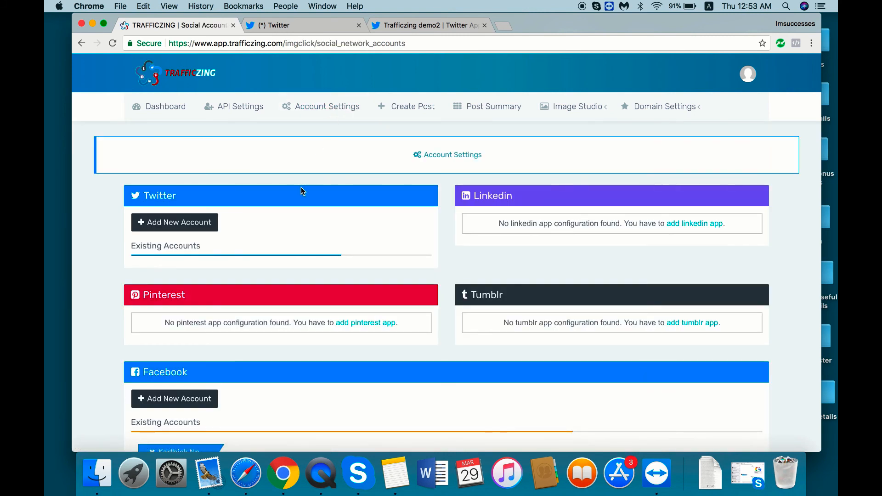
Add a new Twitter account from the Account Settings Twitter panel
{"action": "left_click", "coordinate": [173, 222]}
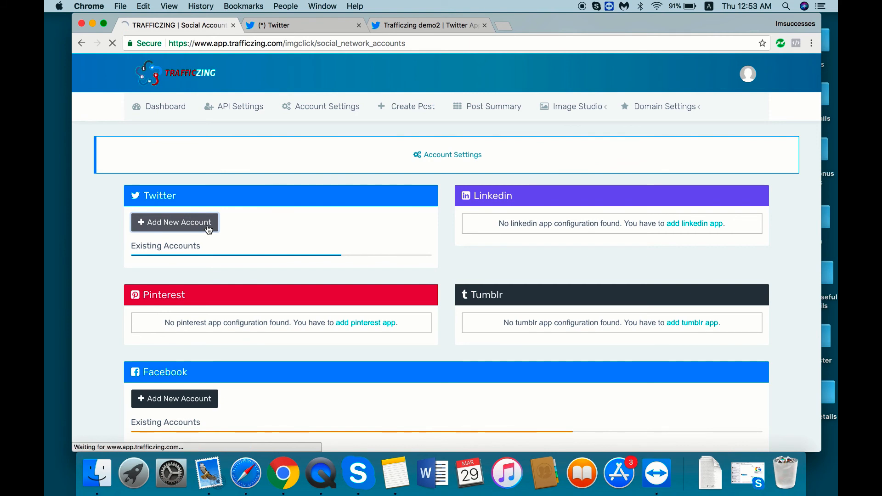
{"action": "left_click", "coordinate": [174, 222]}
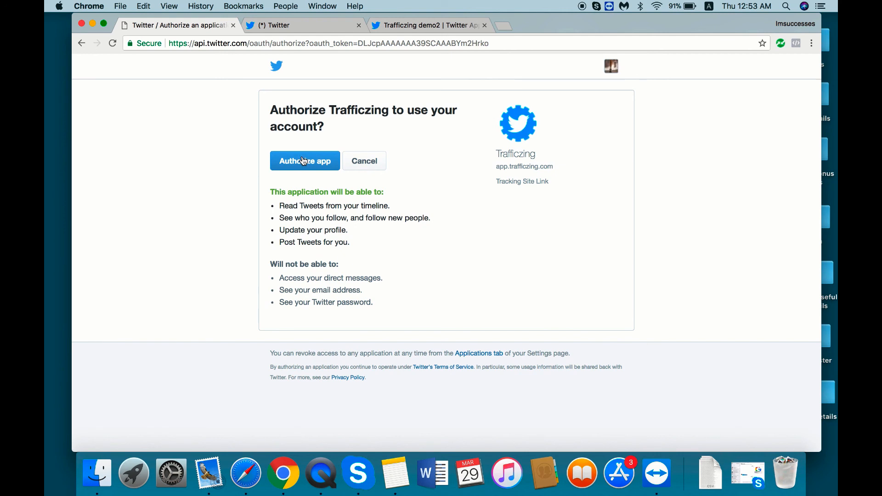
Authorize Trafficzing on Twitter's authorization page
{"action": "left_click", "coordinate": [304, 161]}
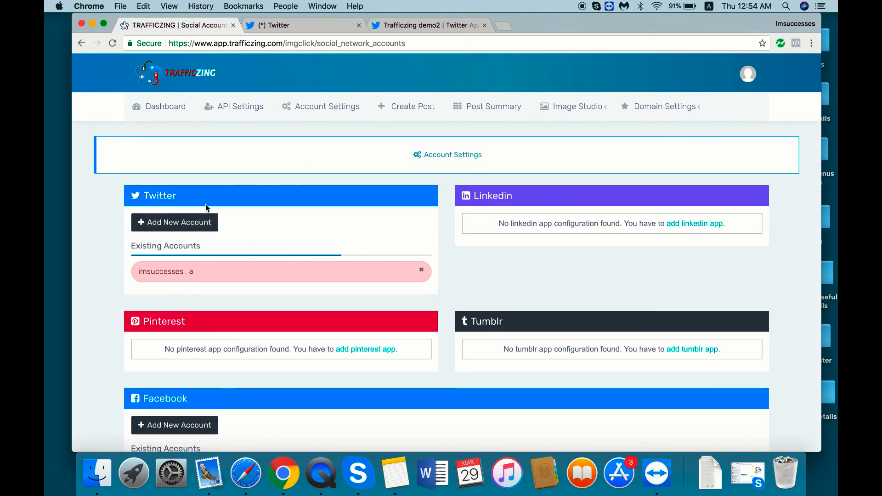
{"action": "mouse_move", "coordinate": [210, 210]}
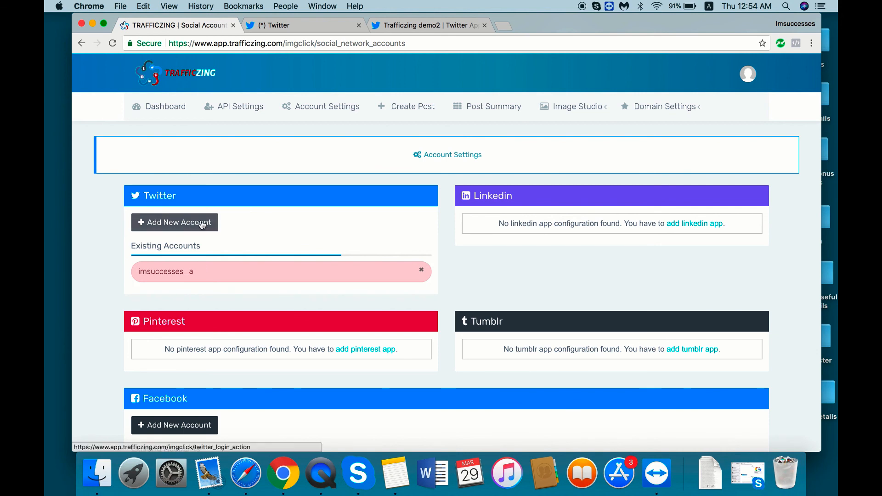
{"action": "mouse_move", "coordinate": [221, 77]}
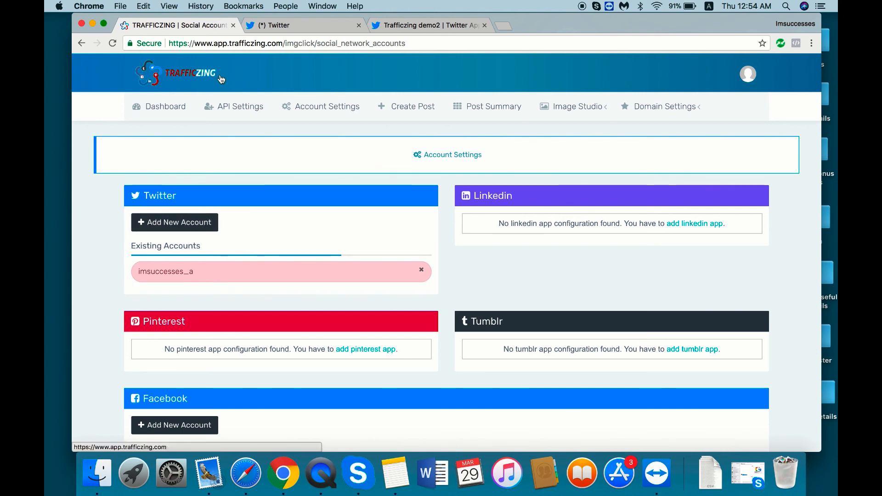